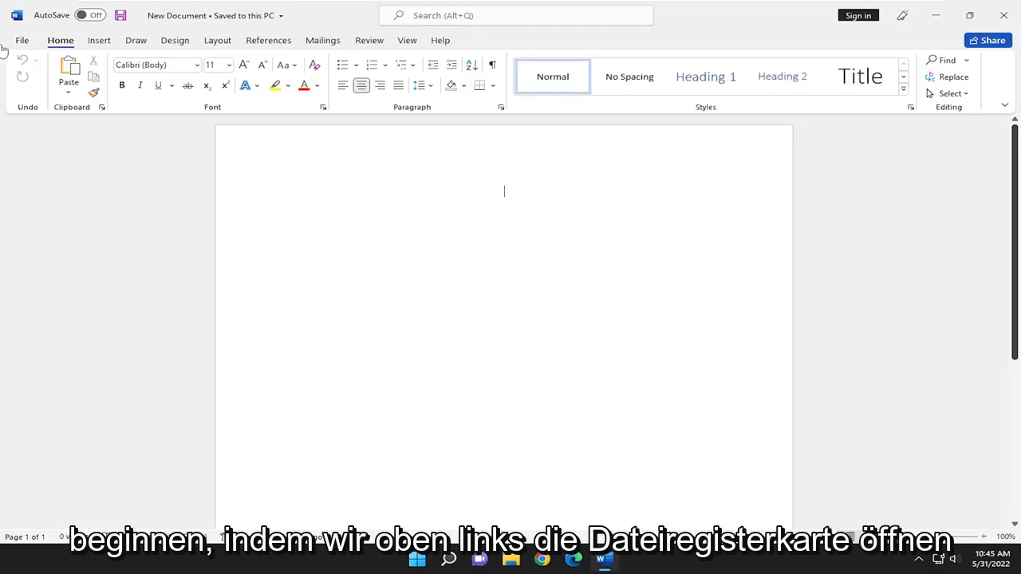
Step: Show the current document's Info page from the File backstage menu
click(23, 40)
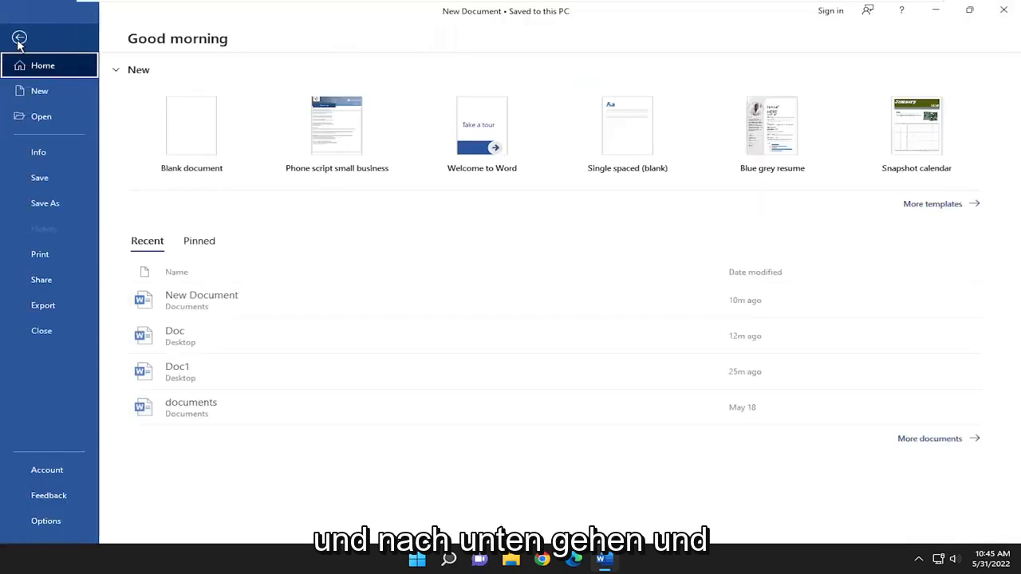
mouse_move(38, 152)
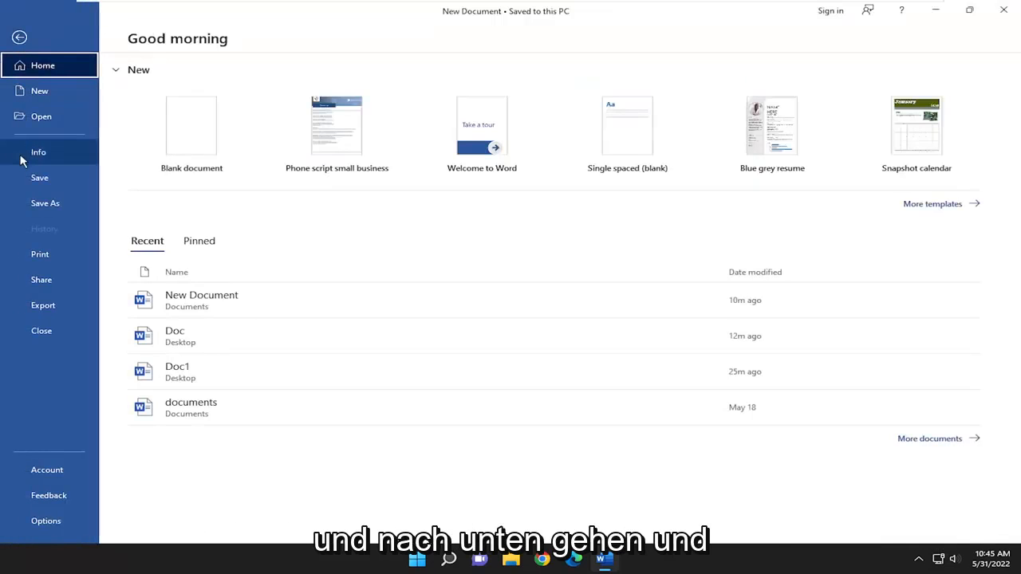
click(39, 151)
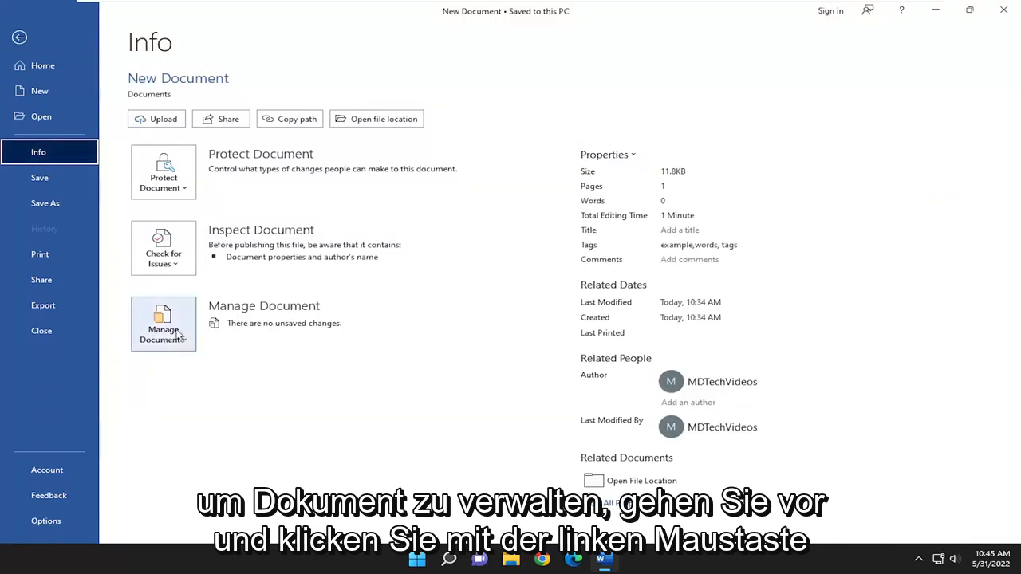
Step: Recover the unsaved Doc1 draft via Manage Document and begin a Save As from the recovery bar
click(162, 322)
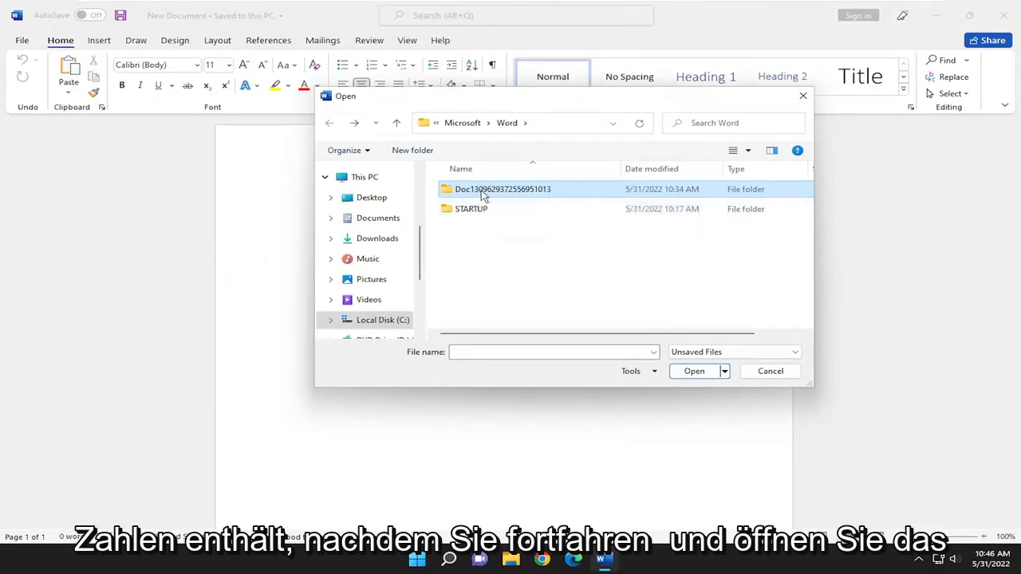
double_click(503, 188)
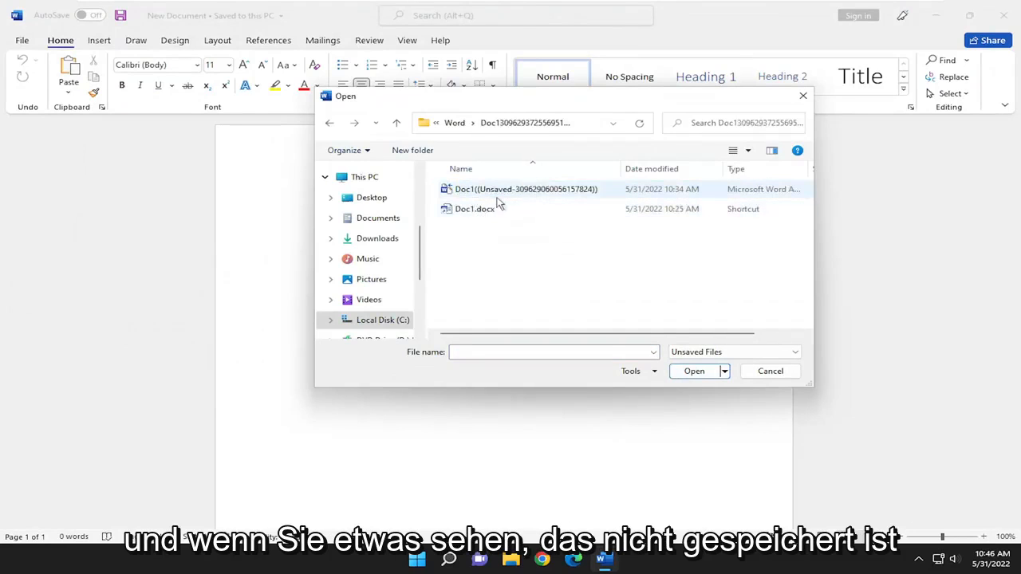
mouse_move(526, 188)
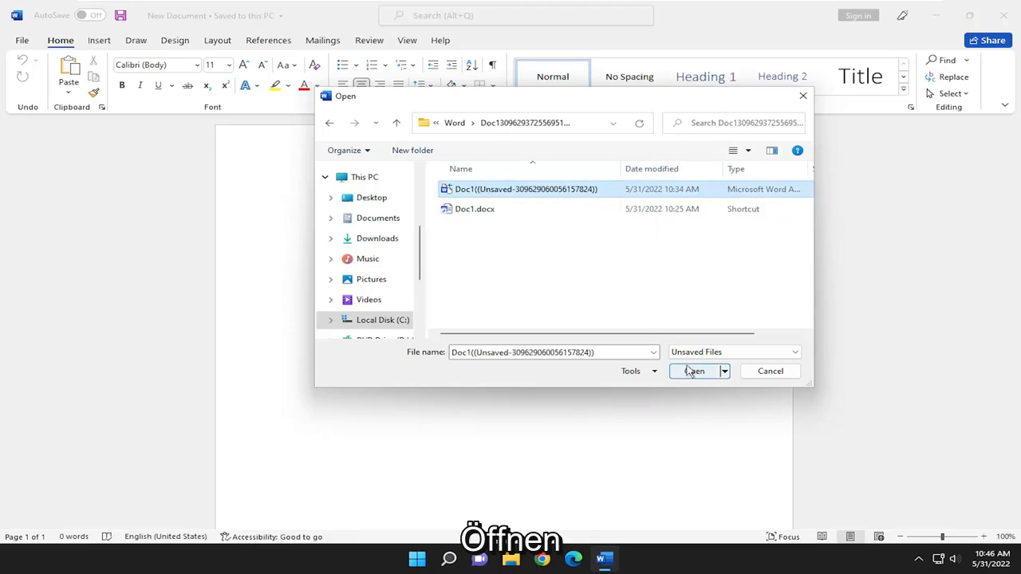
click(692, 370)
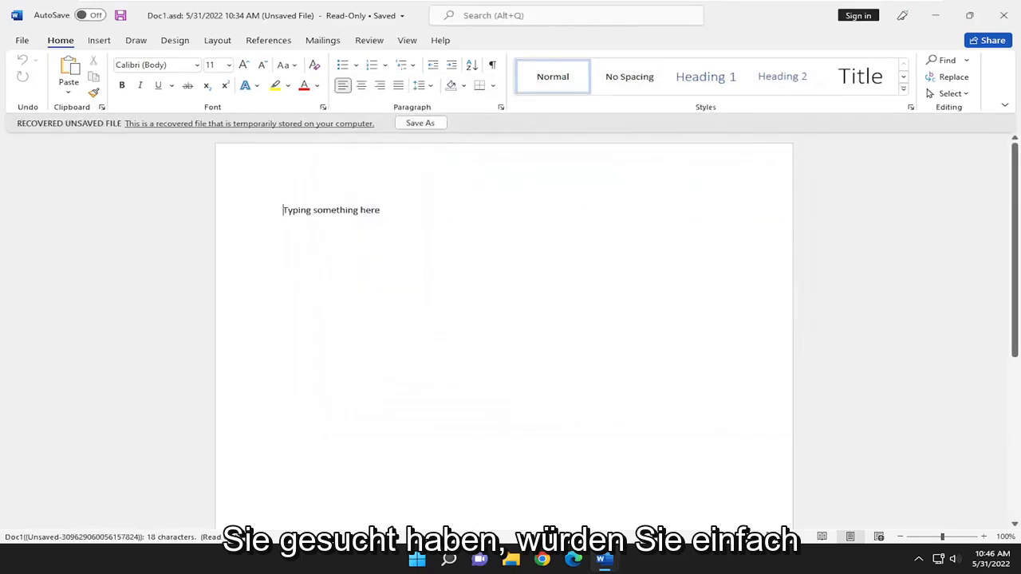
click(419, 123)
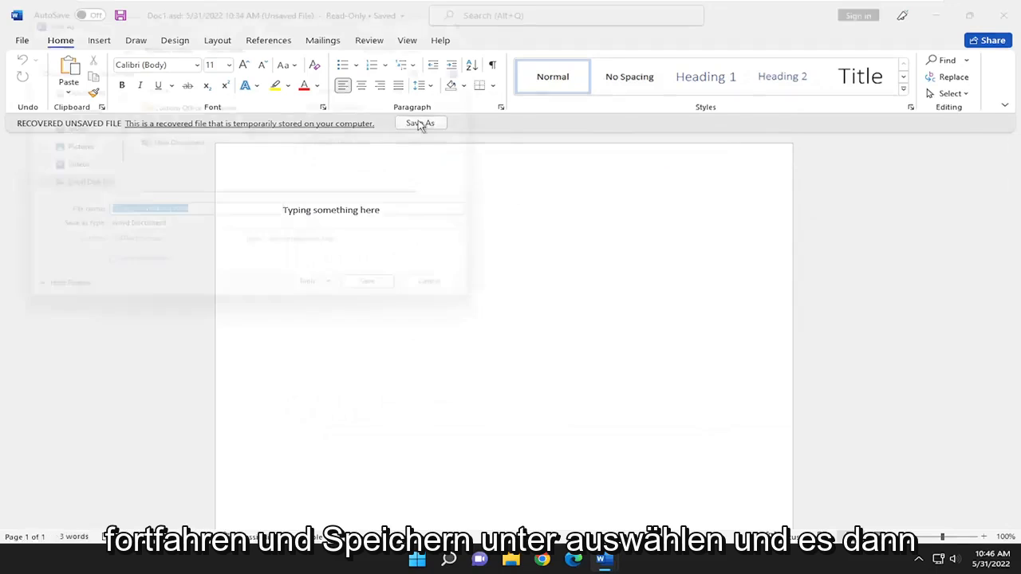
Step: Save the draft to Documents as a Word file named 'Typing something here'
click(421, 123)
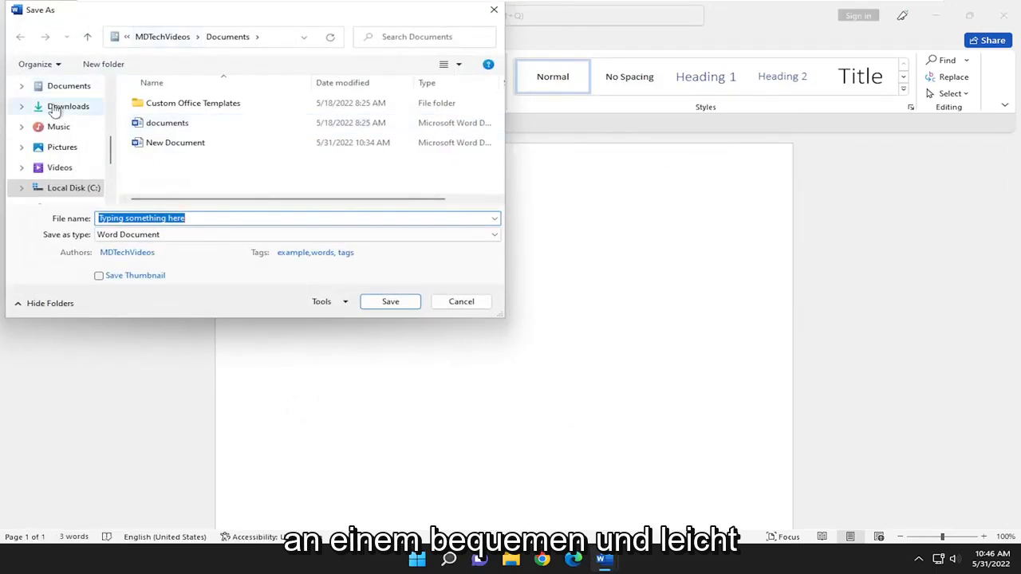
click(54, 115)
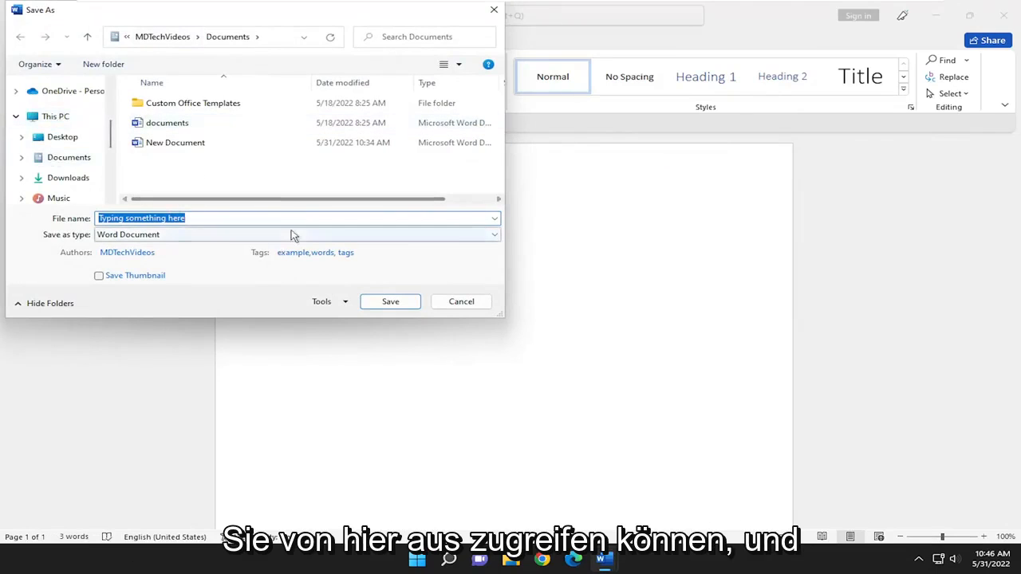
click(389, 302)
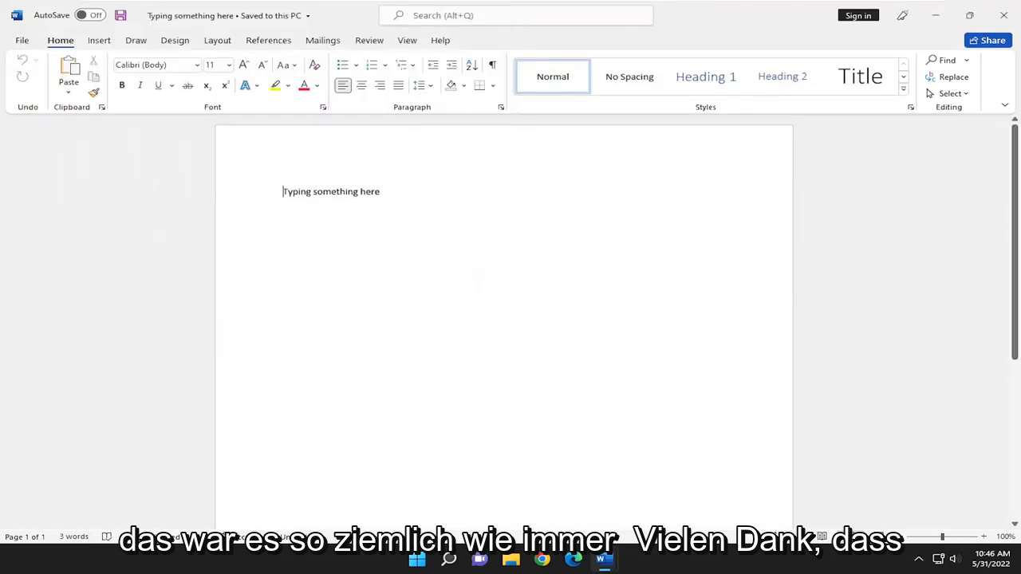